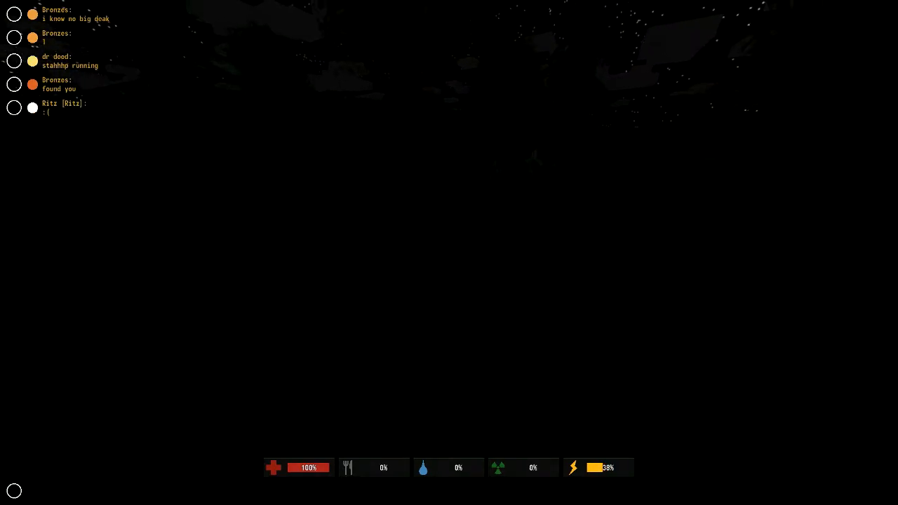
Step: Send the chat message 'why ya gotta be so rude'
text(why ya gott)
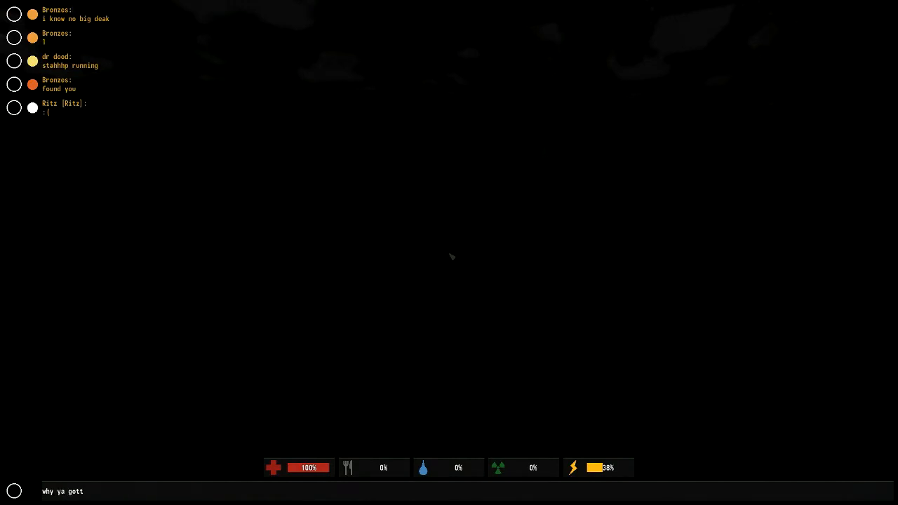
key(enter)
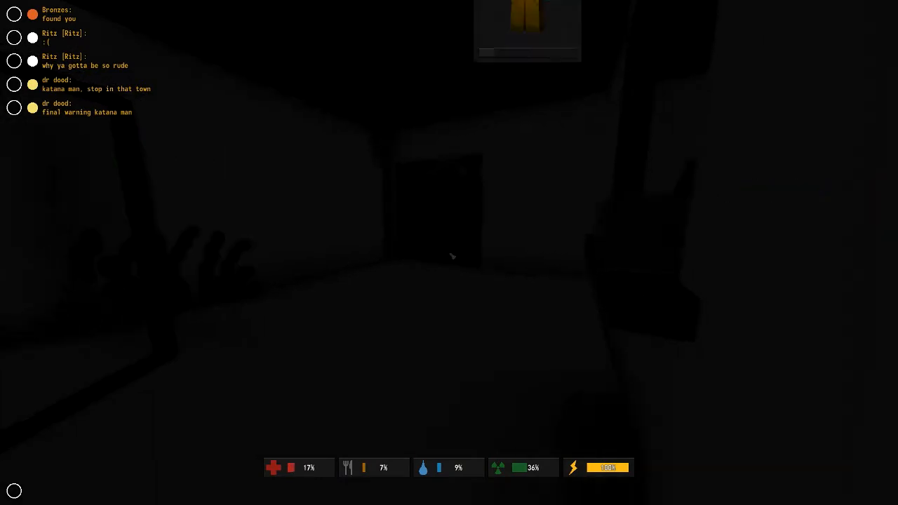
mouse_move(450, 253)
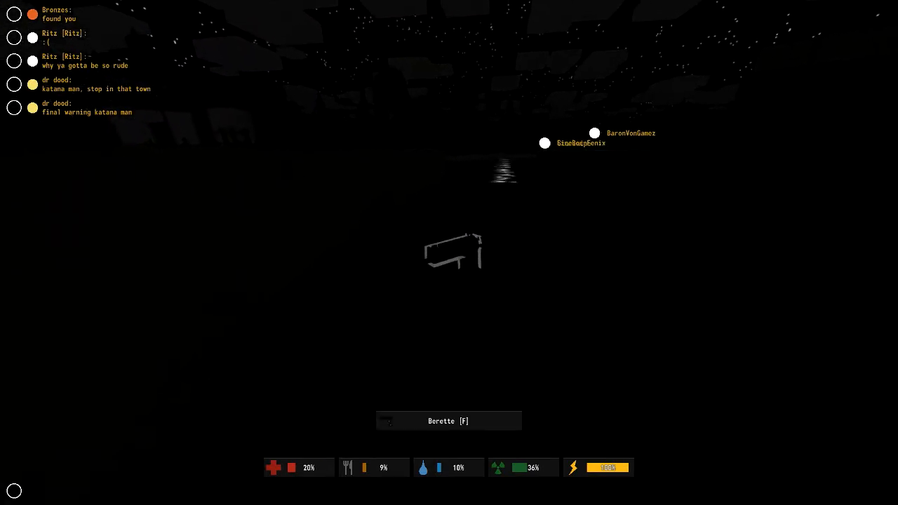
Step: Pick up the Berette pistol and the Crowbar, then check the inventory
key(f)
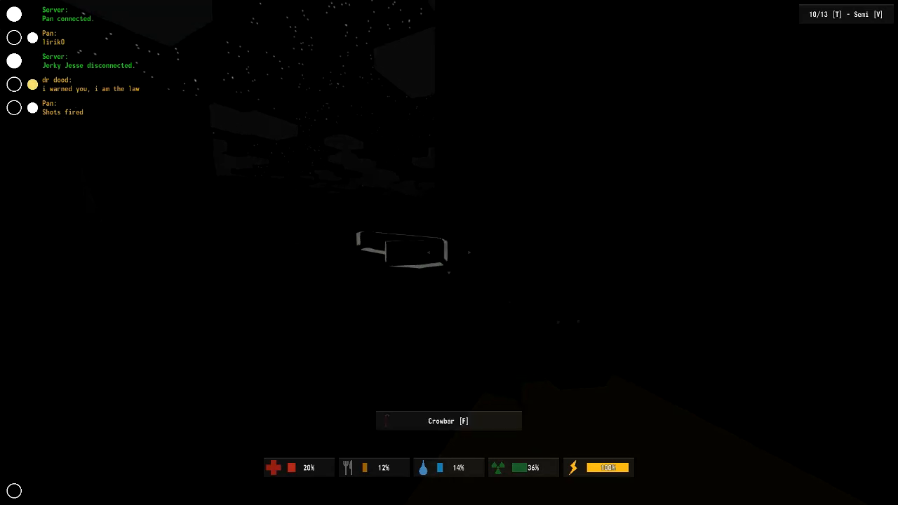
key(f)
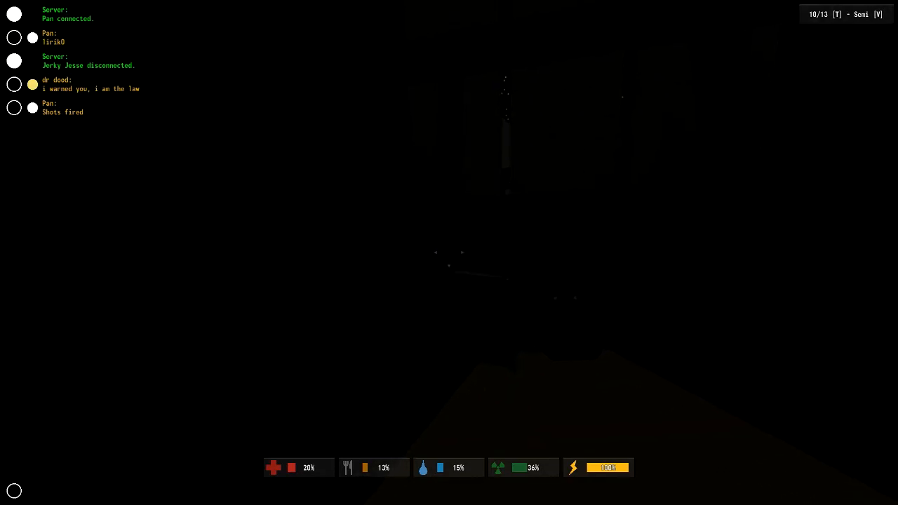
key(Tab)
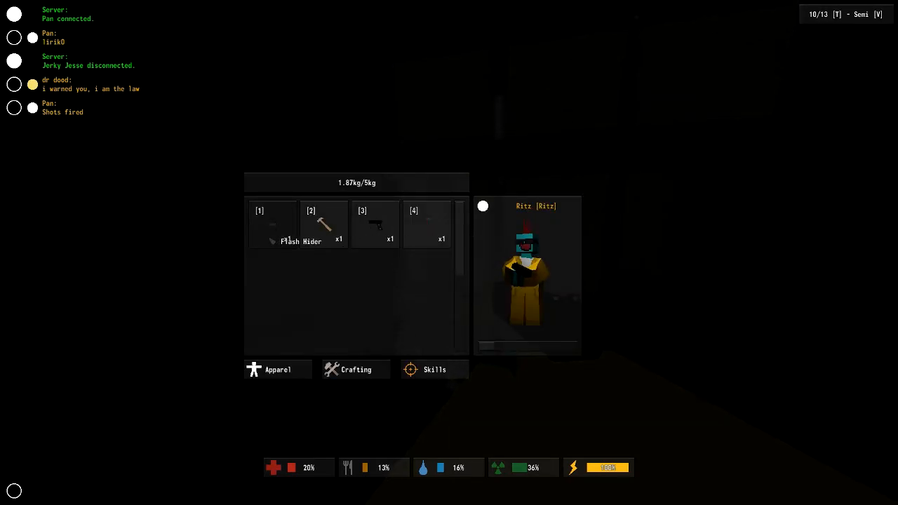
Step: Close the inventory and pick up the Schoolbag inside the building
key(Tab)
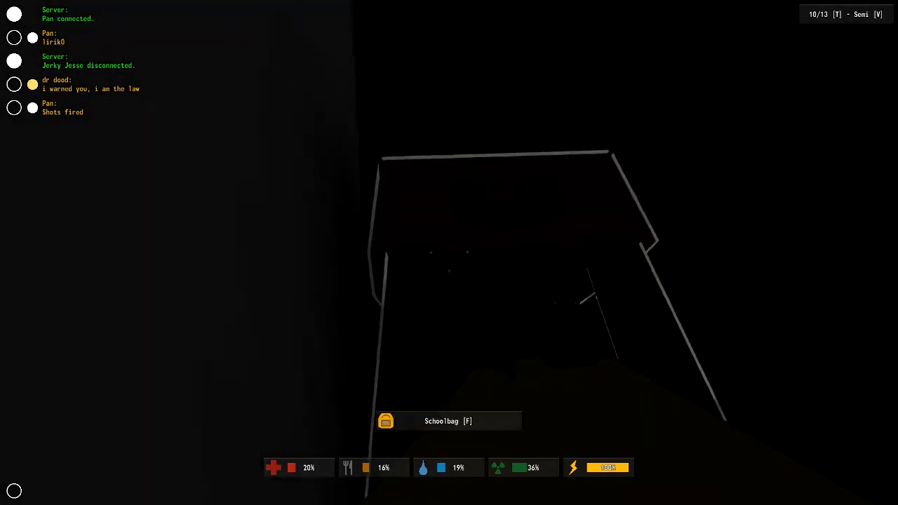
key(f)
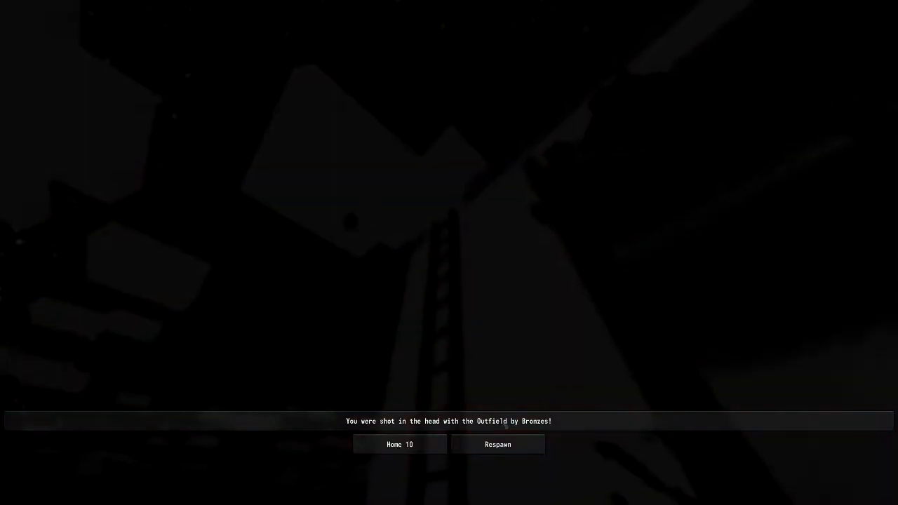
click(498, 445)
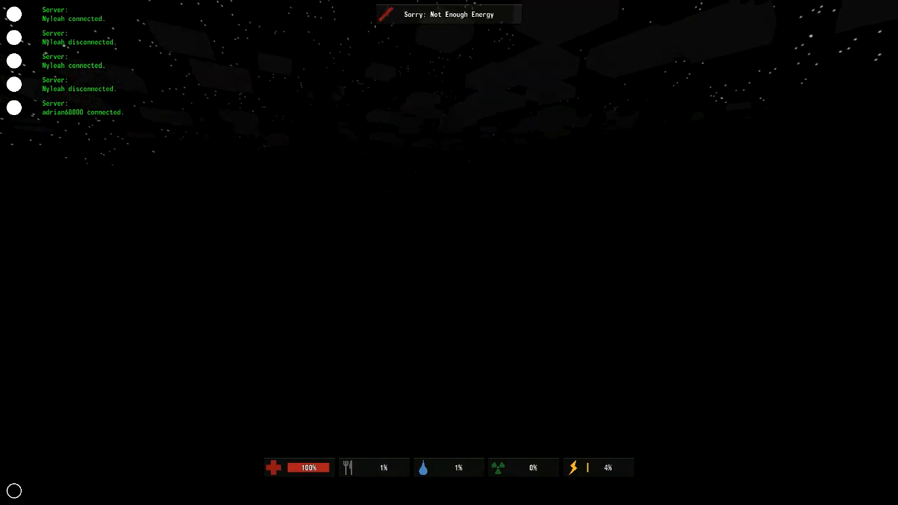
Step: Choose Suicide from the pause menu and confirm to respawn elsewhere
key(Escape)
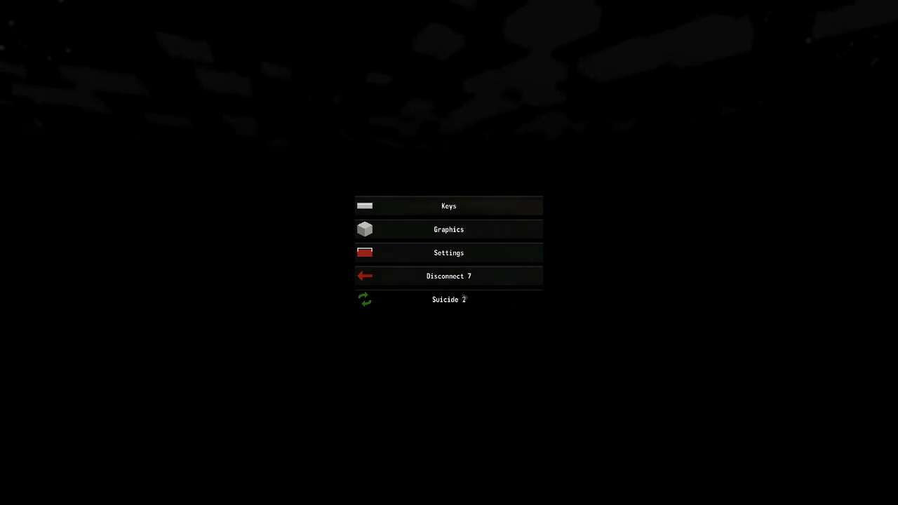
click(448, 299)
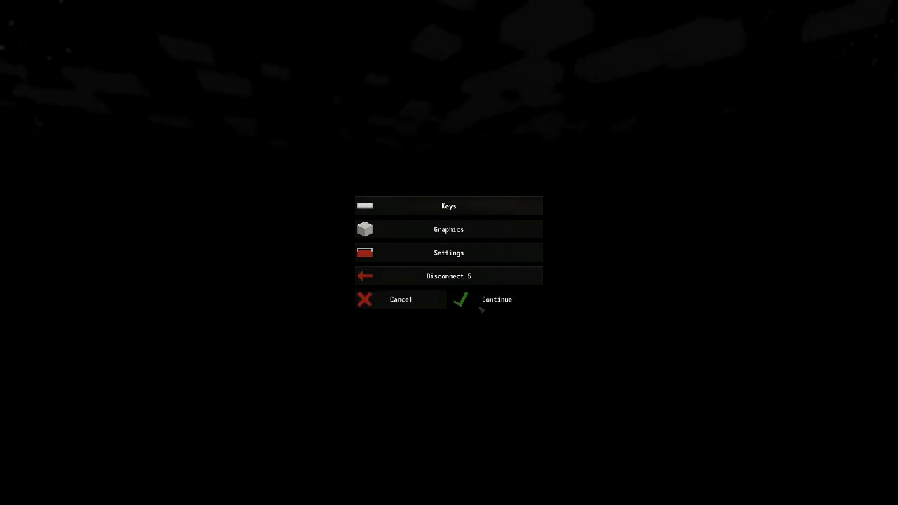
click(497, 300)
text(says the k)
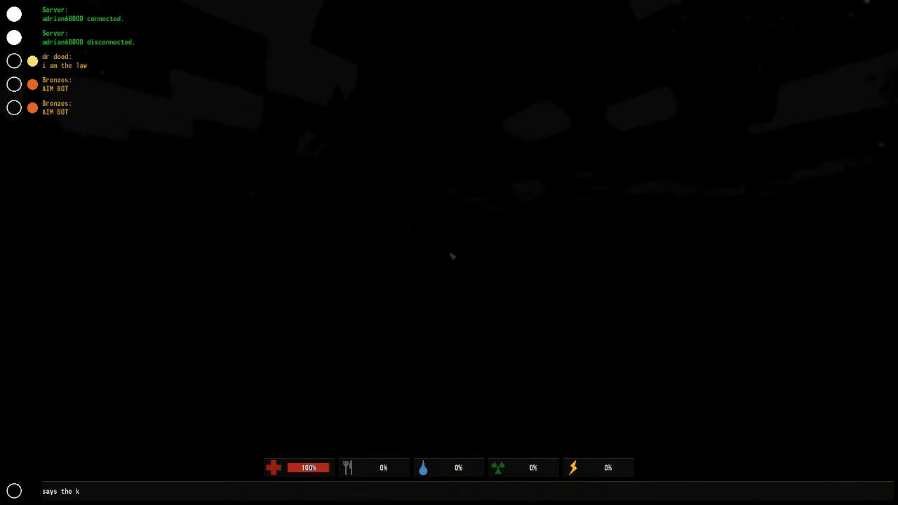
Step: Type a chat message asking who killed the character
text(id who killed m)
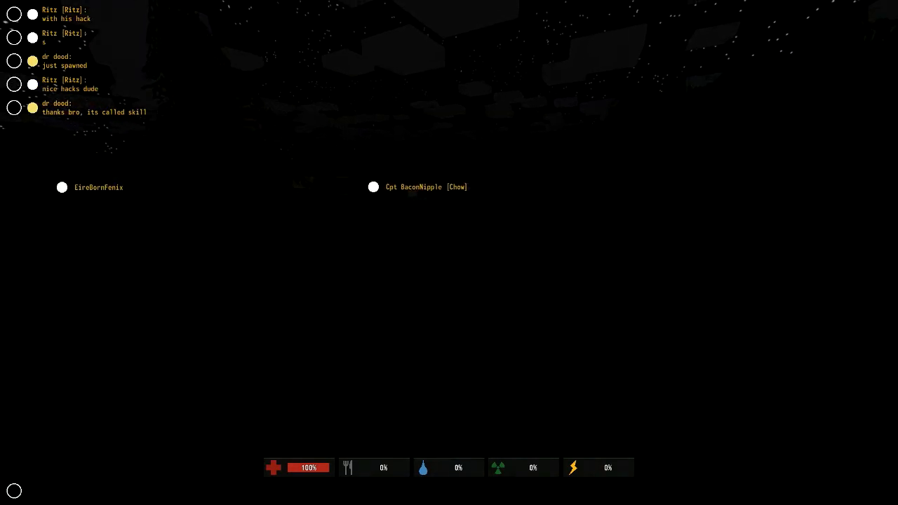
Step: Reply 'yeah' and 'a shot f...' in chat about the hacker
text(yeah)
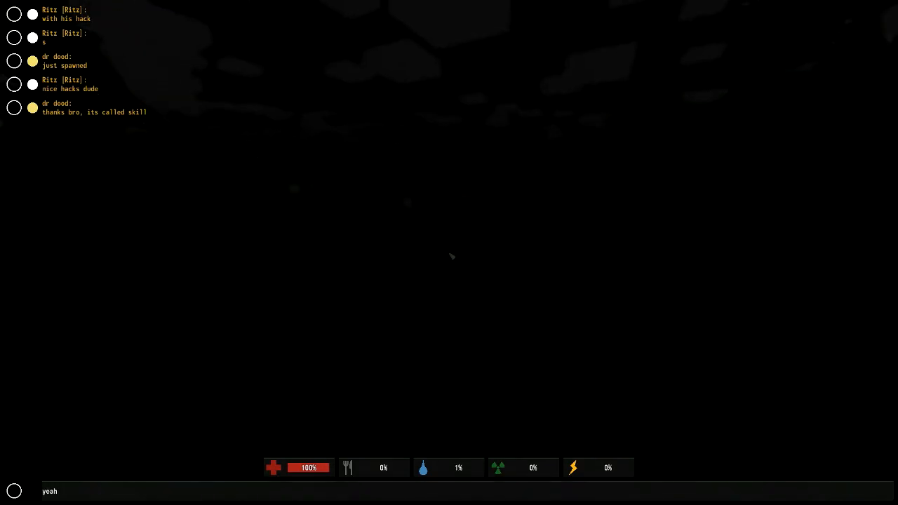
text(a shot f)
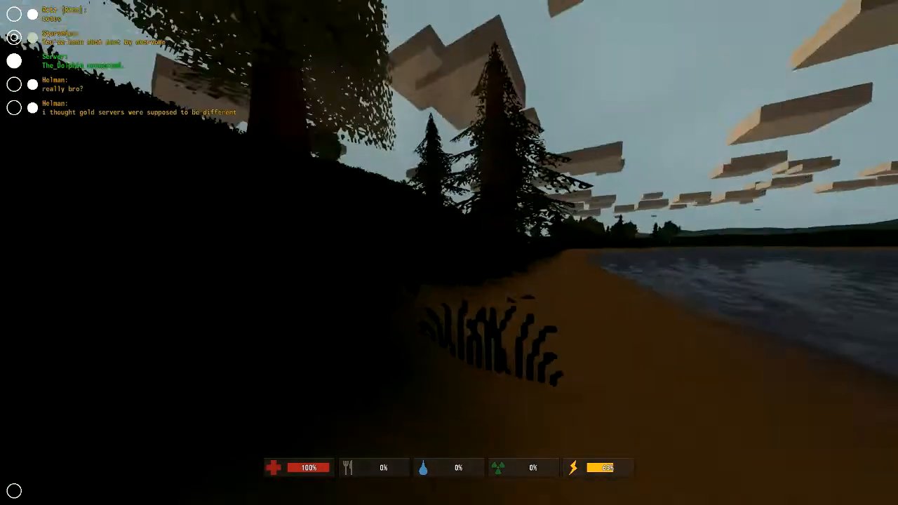
Step: Pause the game on the daylit lakeside shore
key(Escape)
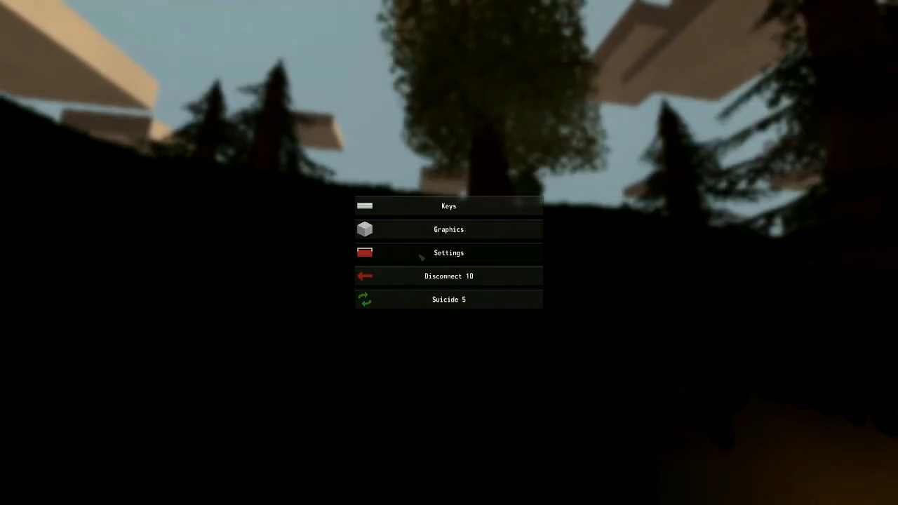